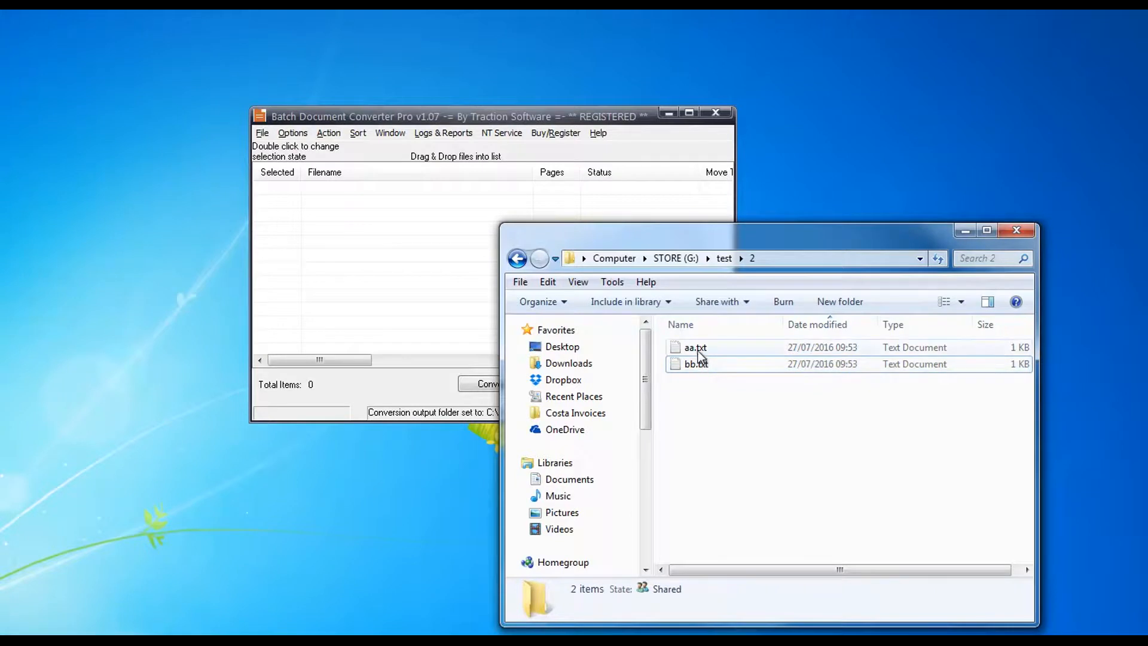
Add aa.txt and bb.txt from test\2 to the conversion list by dragging from Explorer.
{"action": "left_click_drag", "start_coordinate": [693, 355], "coordinate": [403, 198]}
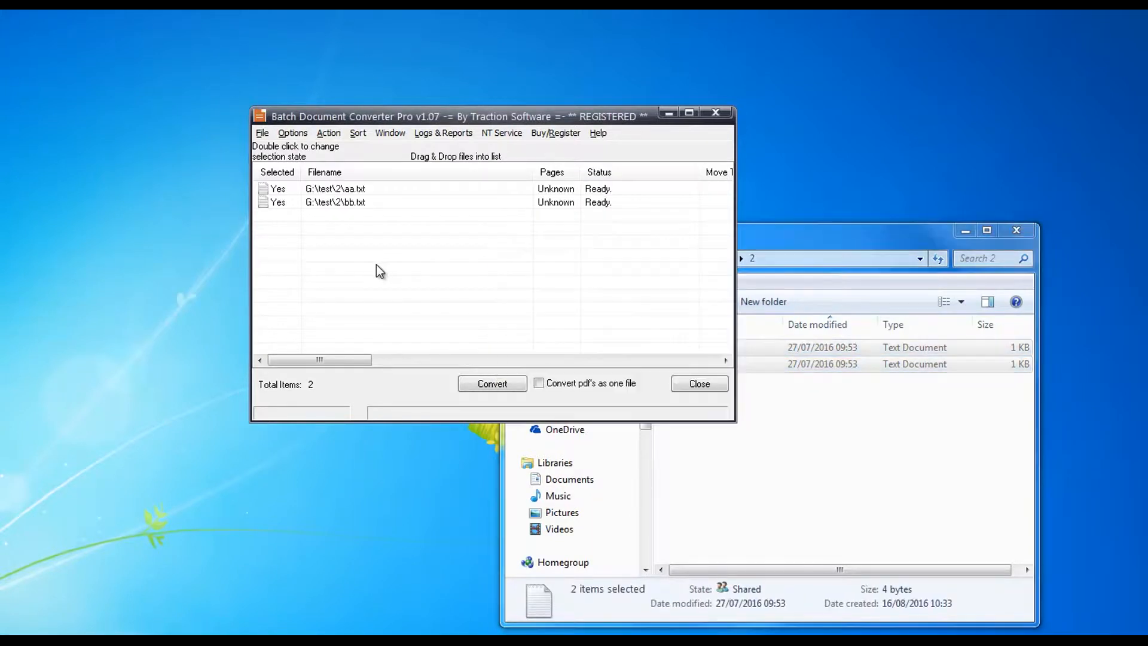
{"action": "left_click", "coordinate": [262, 133]}
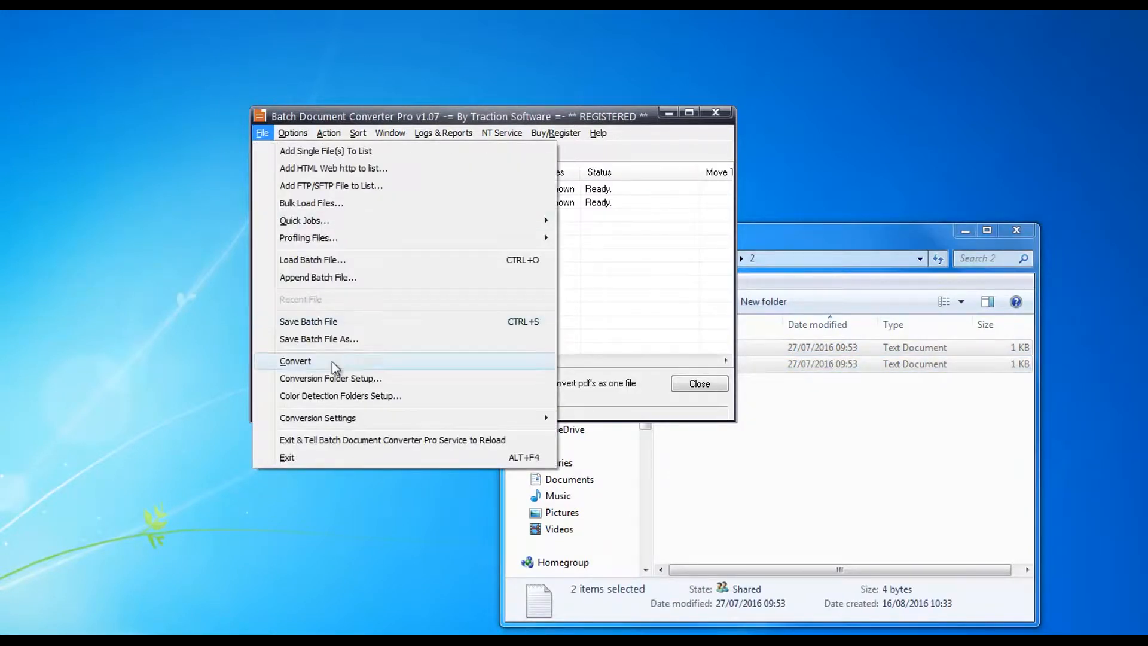
Set the conversion output folder to G:\test\2.
{"action": "left_click", "coordinate": [296, 361]}
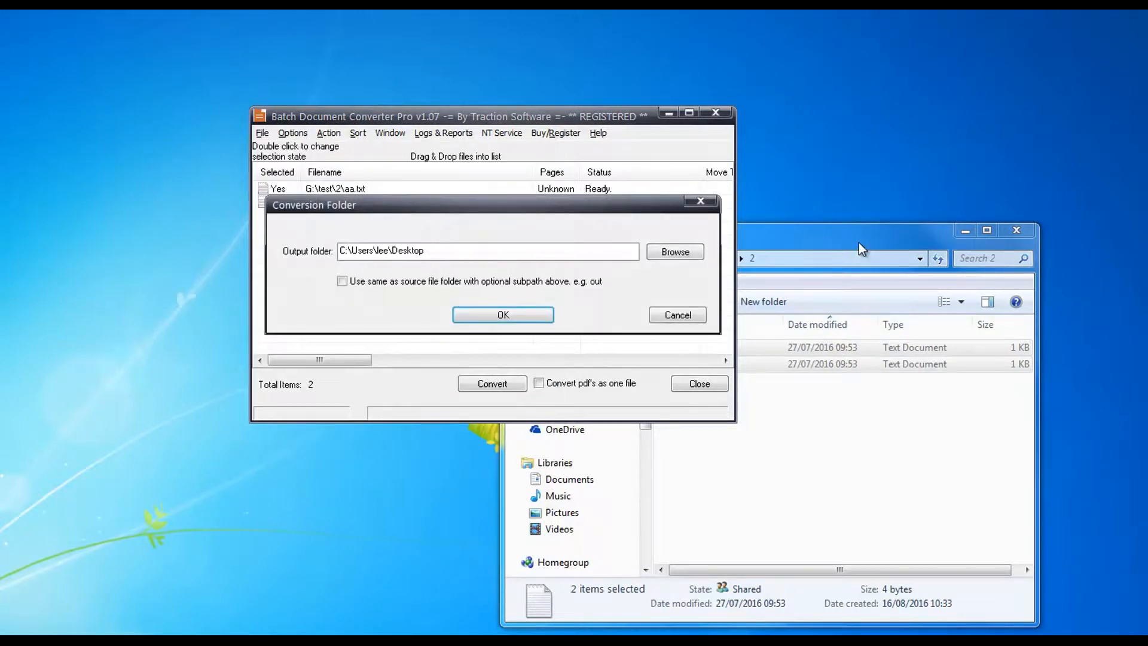
{"action": "type", "text": "G:\\test\\2"}
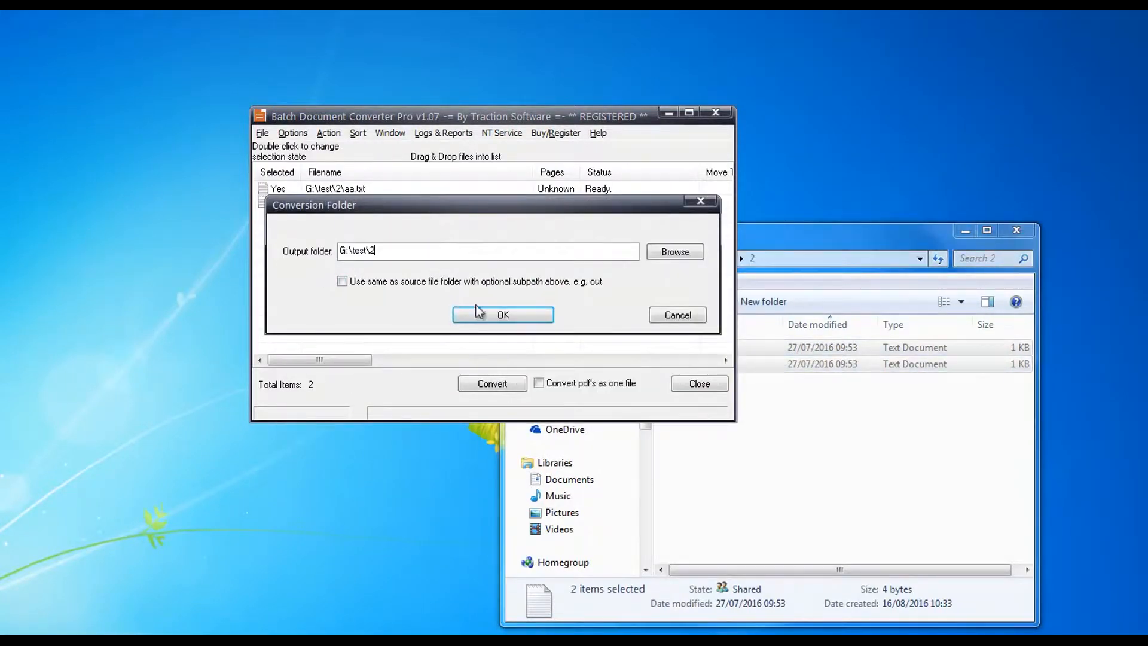
{"action": "left_click", "coordinate": [502, 315]}
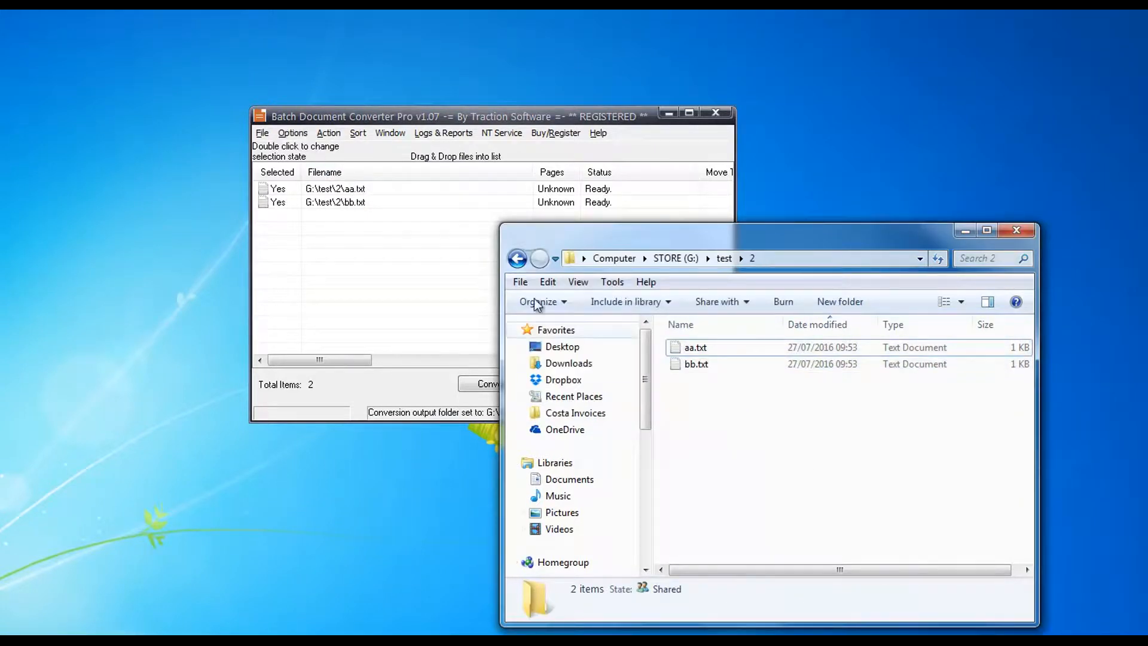
Set the output filename pattern to [SEQNO00000] [FILETITLE] and save the conversion options.
{"action": "left_click", "coordinate": [293, 132]}
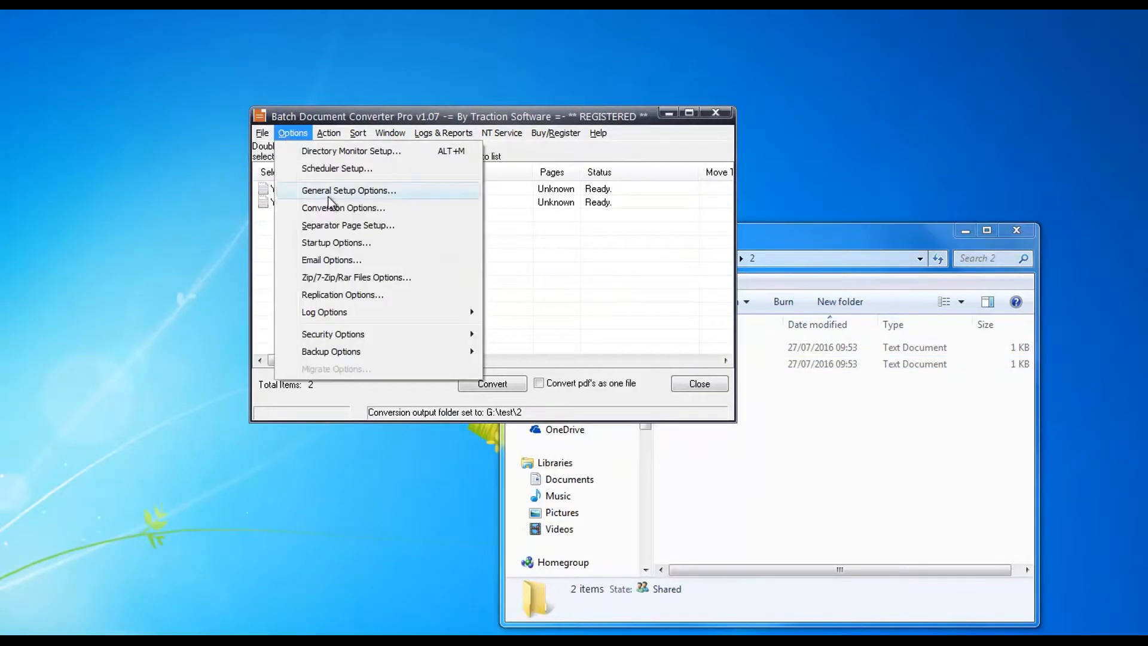
{"action": "left_click", "coordinate": [343, 207]}
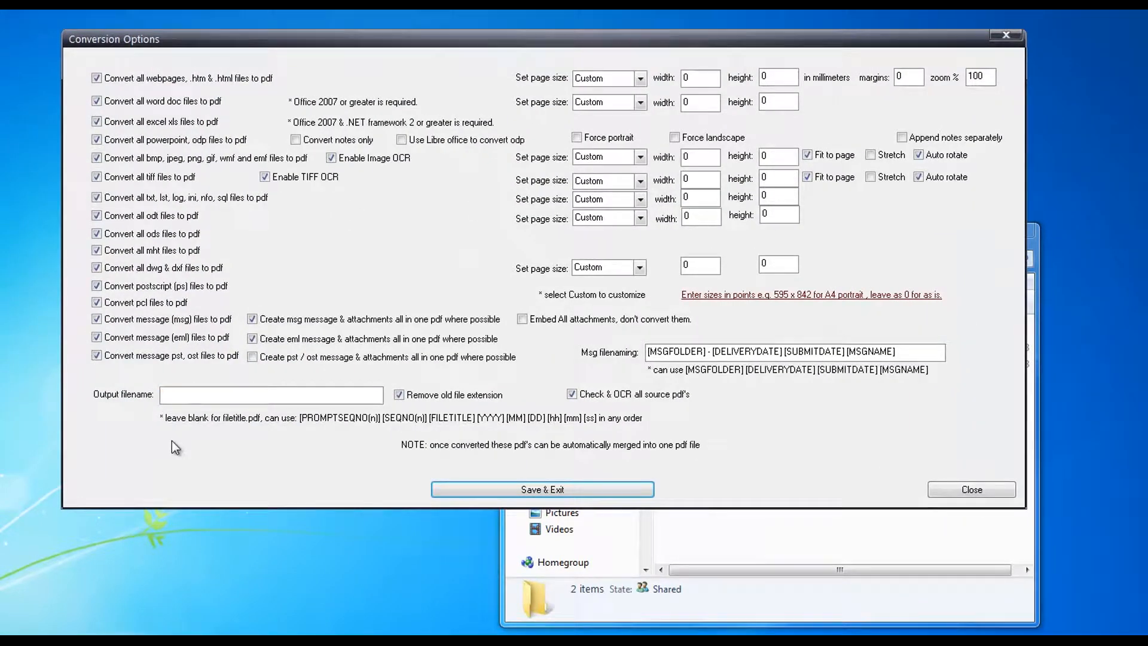
{"action": "type", "text": "[SEQ]"}
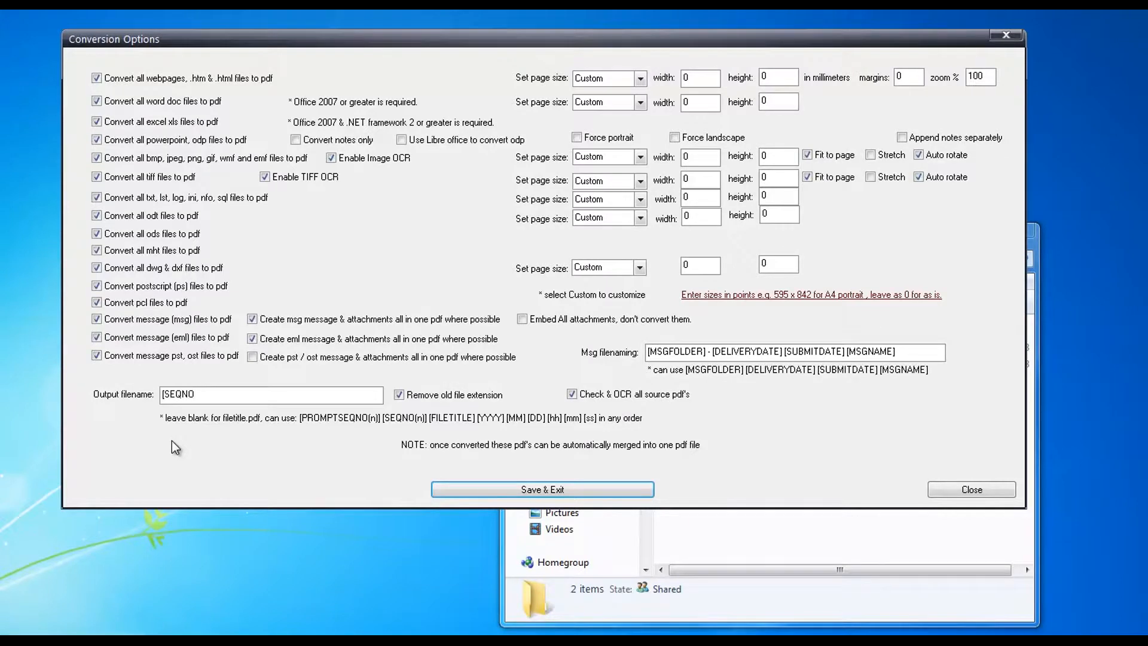
{"action": "type", "text": "00000]"}
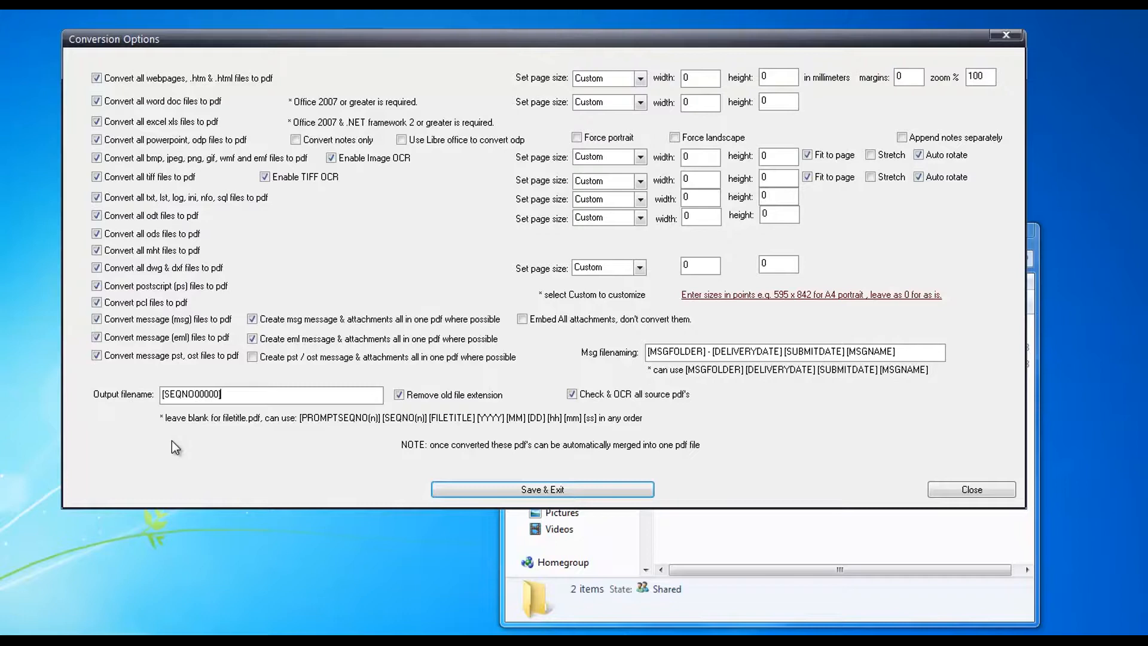
{"action": "type", "text": "[FILETITLE"}
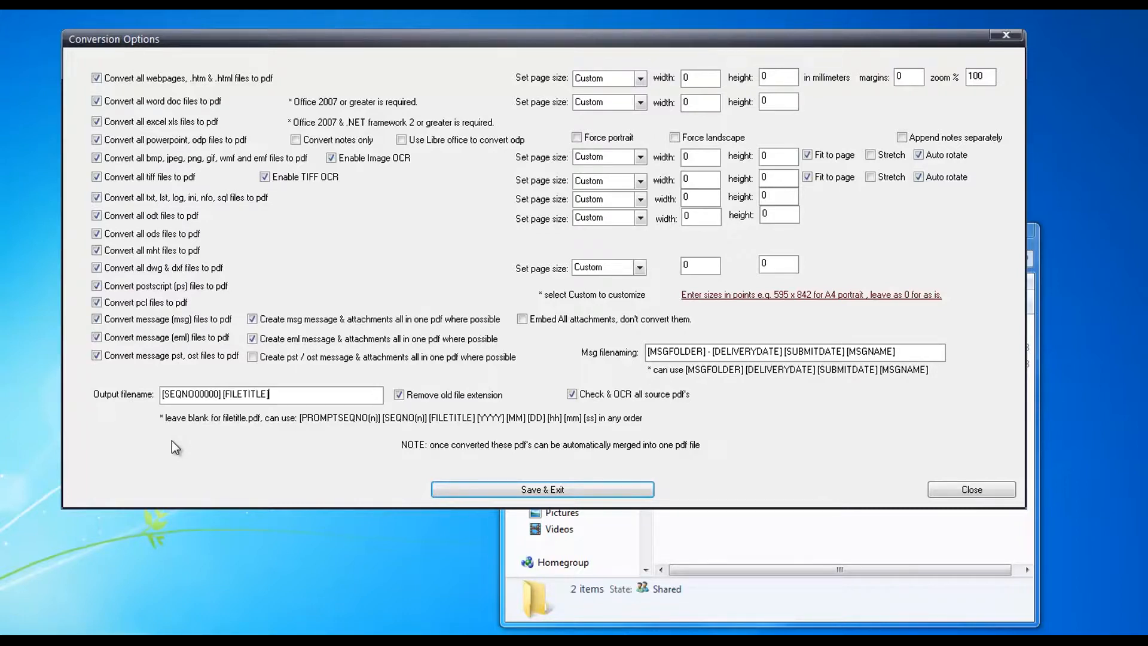
{"action": "left_click", "coordinate": [542, 489]}
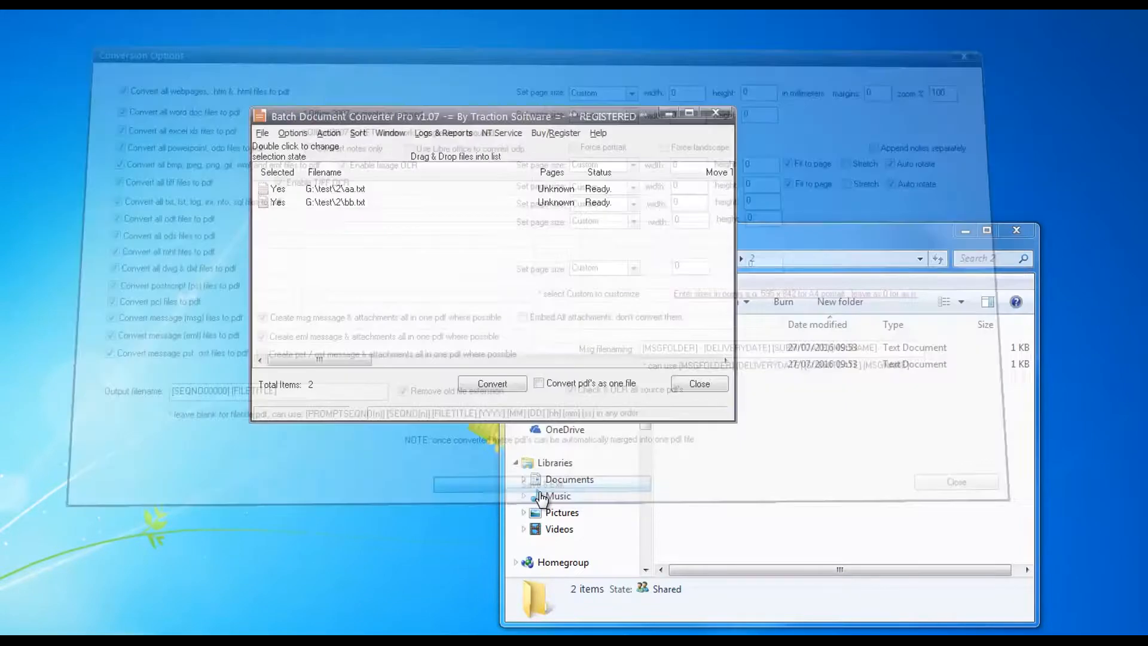
Convert the two text files, producing 00001 aa.pdf and 00002 bb.pdf in test\2.
{"action": "left_click", "coordinate": [491, 382]}
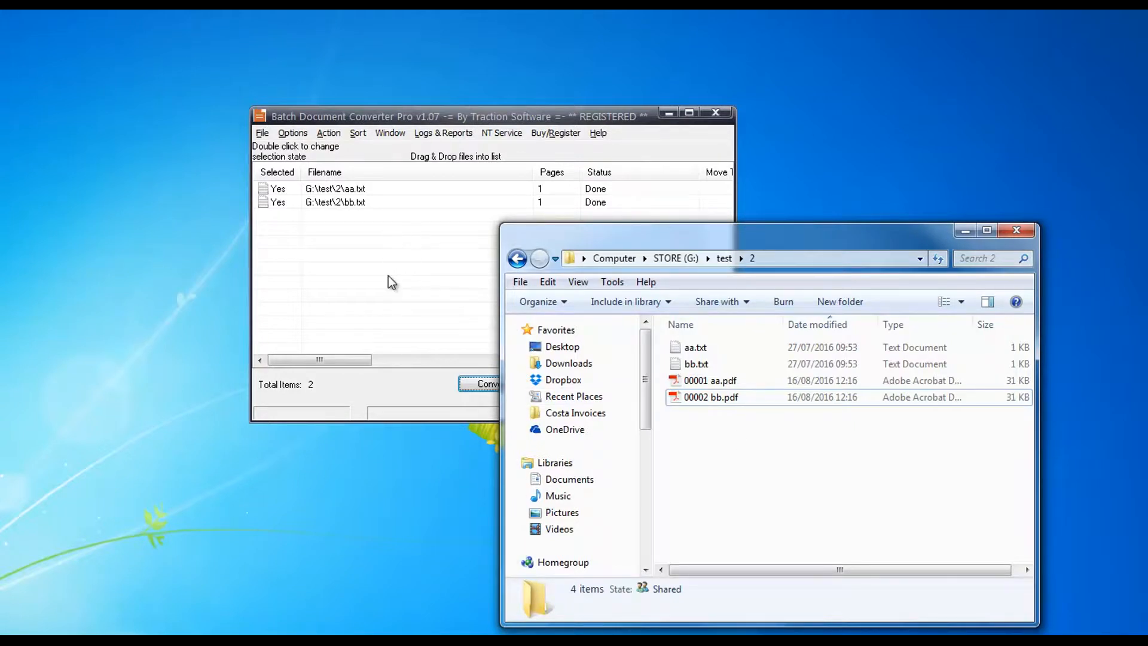
{"action": "left_click", "coordinate": [292, 133]}
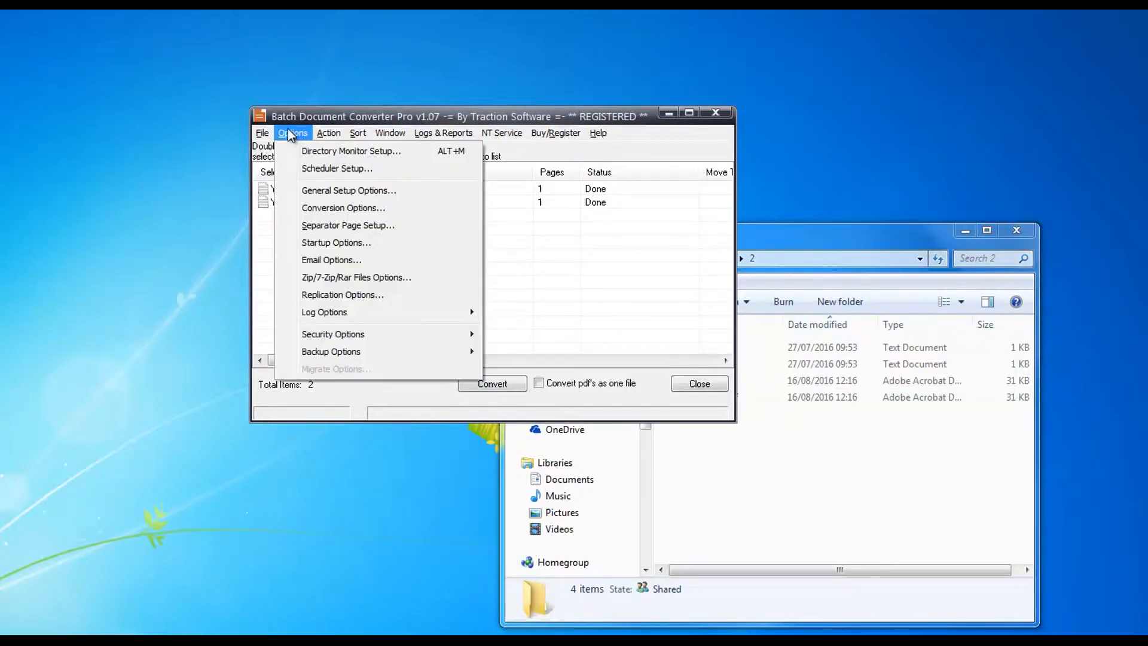
Change the output filename pattern to [PROMPTSEQNO000000] [FILETITLE] and save it.
{"action": "left_click", "coordinate": [343, 208]}
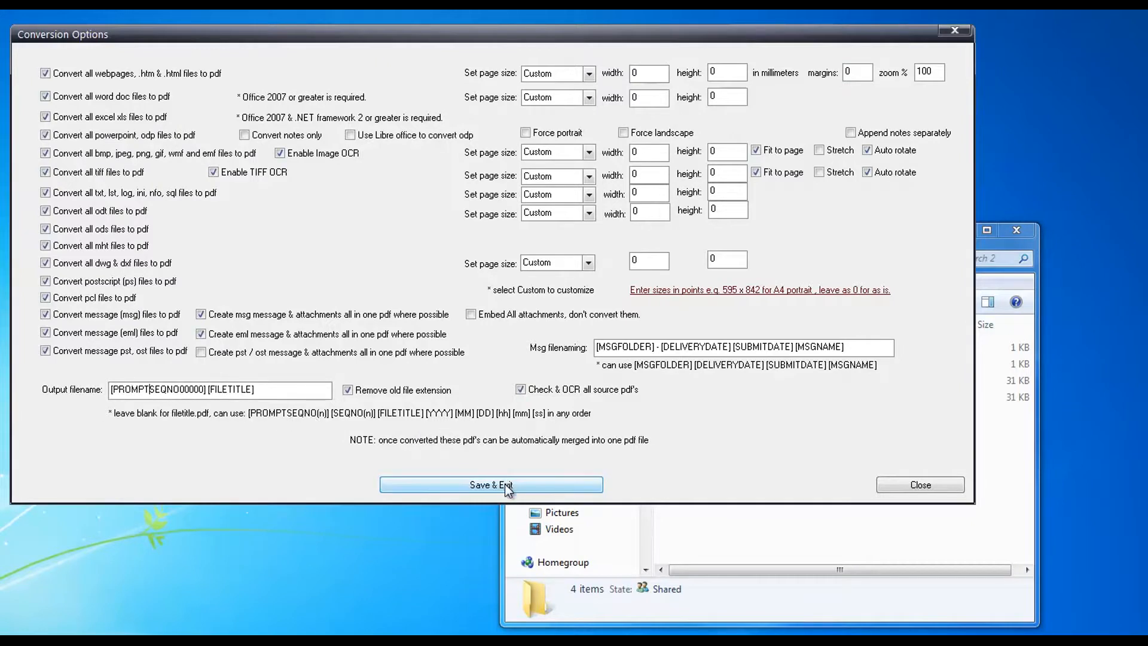
{"action": "left_click", "coordinate": [490, 485]}
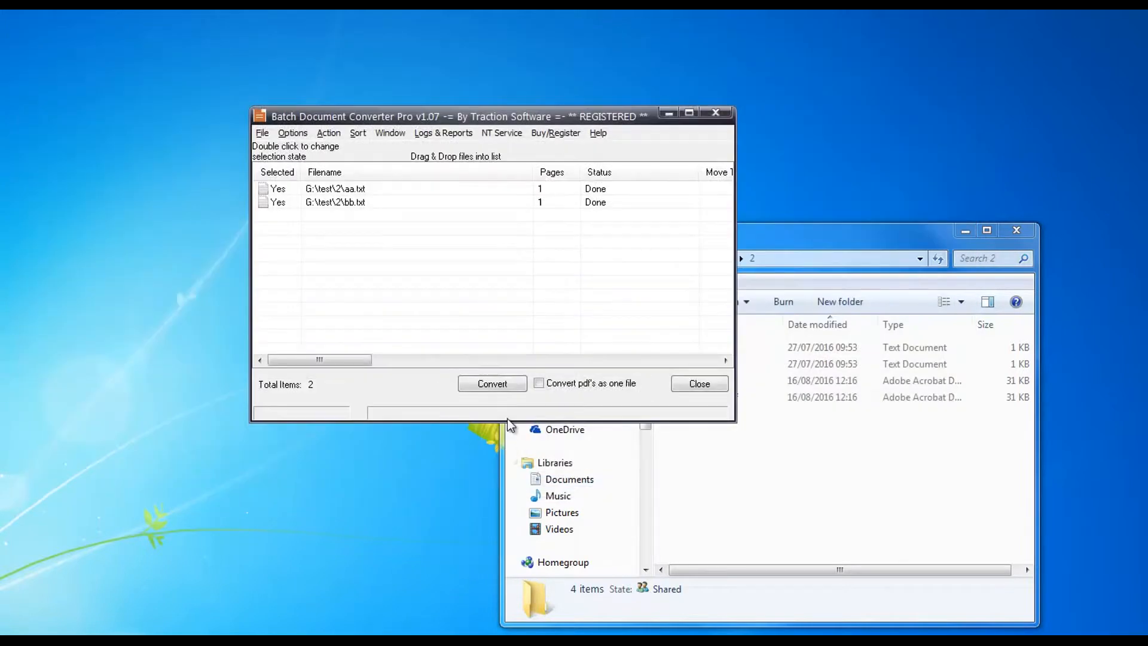
Reconvert with the sequence starting at 10 and eight mask digits, producing 00000010 aa.pdf and 00000011 bb.pdf.
{"action": "left_click", "coordinate": [492, 383]}
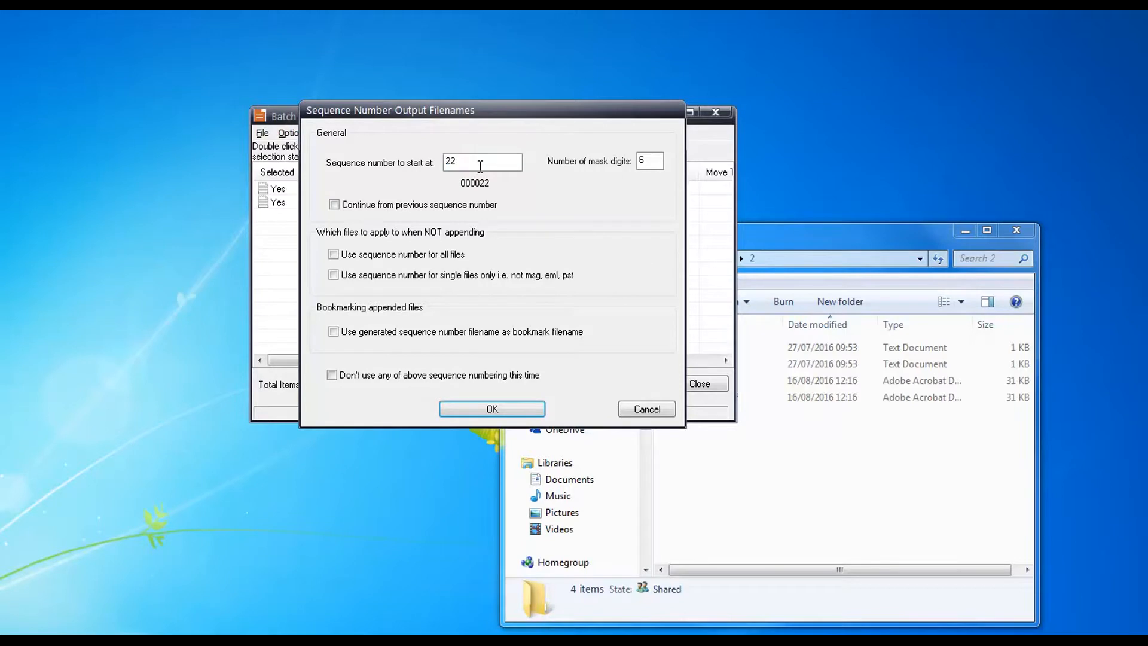
{"action": "triple_click", "coordinate": [482, 162]}
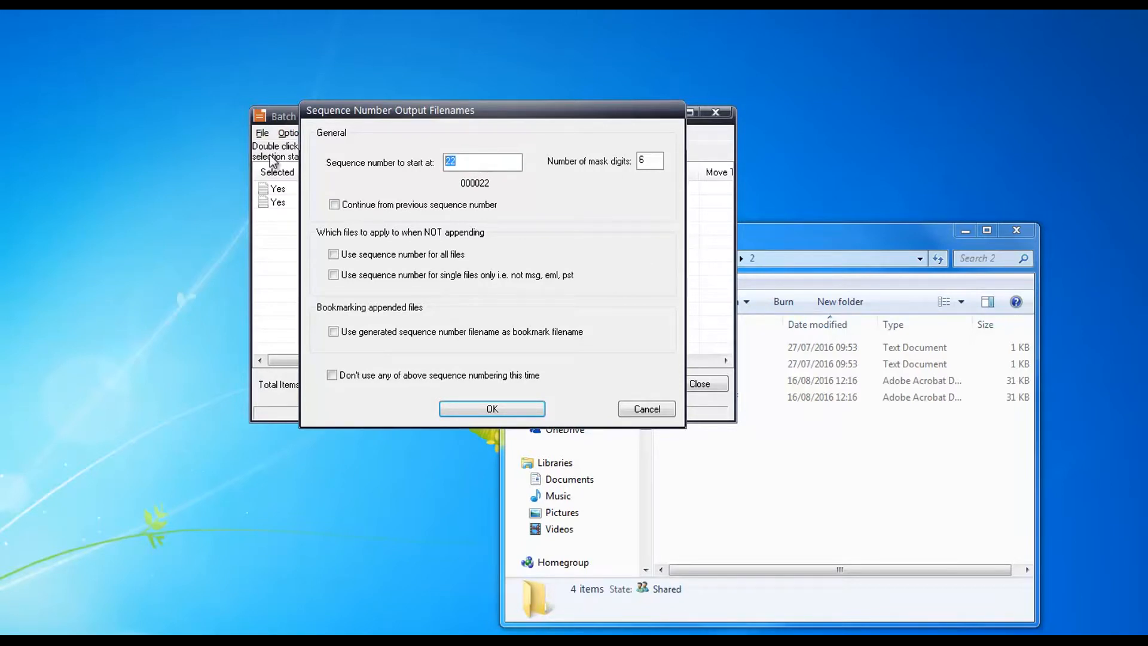
{"action": "type", "text": "10"}
{"action": "left_click", "coordinate": [649, 160]}
{"action": "type", "text": "8"}
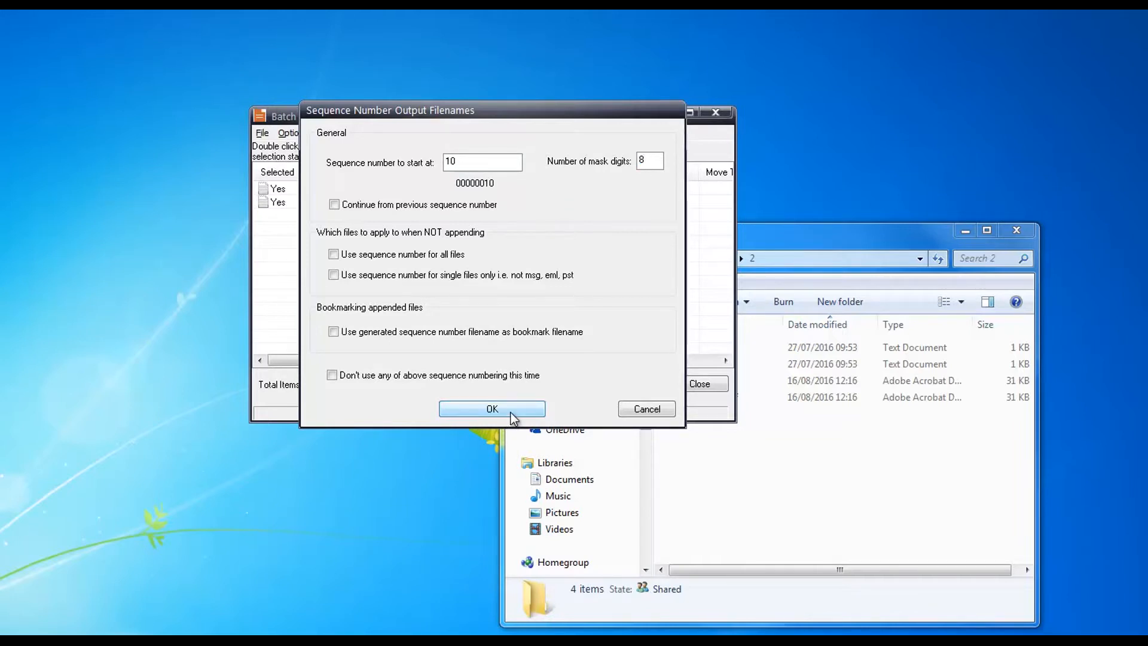
{"action": "left_click", "coordinate": [491, 409]}
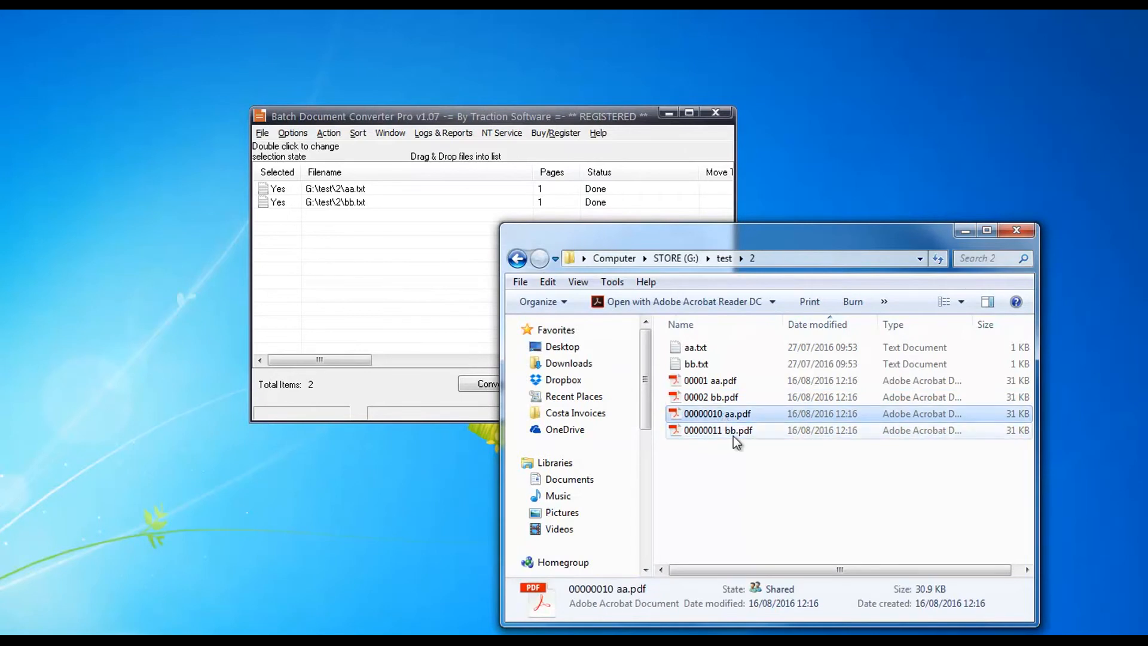
Inspect the new 00000011 bb.pdf beside 00000010 aa.pdf in the test\2 folder.
{"action": "left_click", "coordinate": [718, 429]}
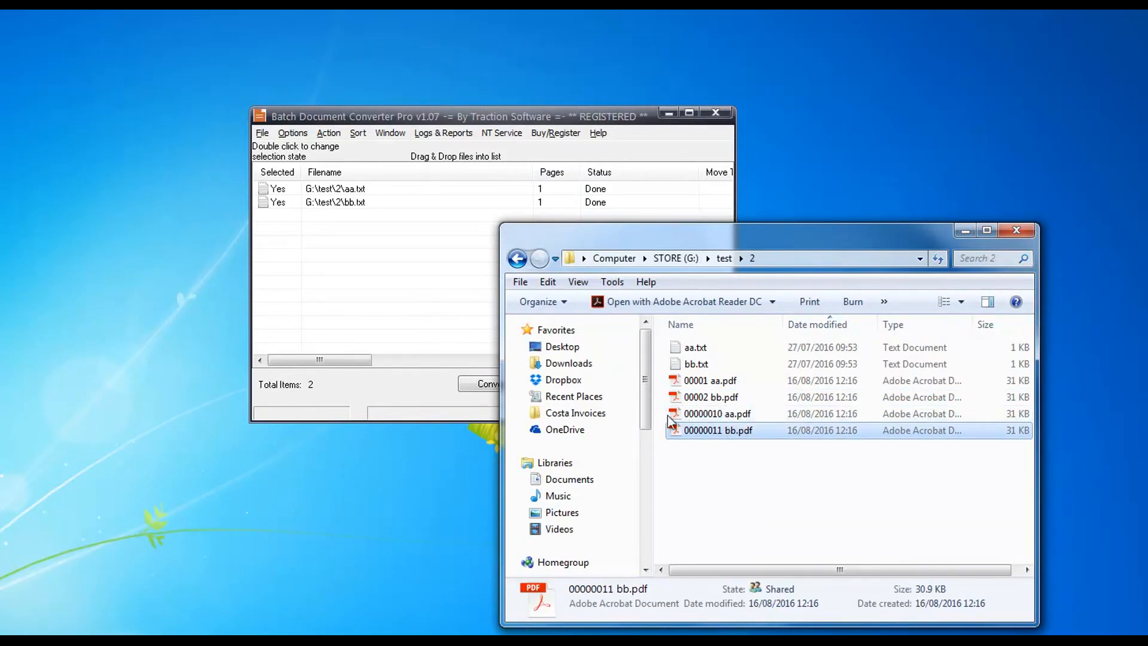